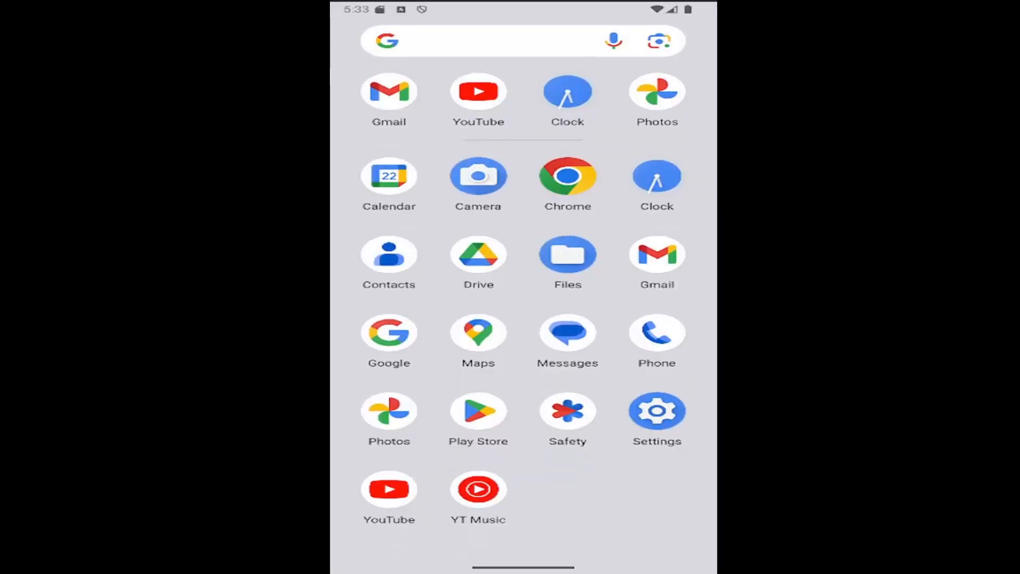
Launch Settings from the app drawer and go into Security & privacy
left_click(657, 412)
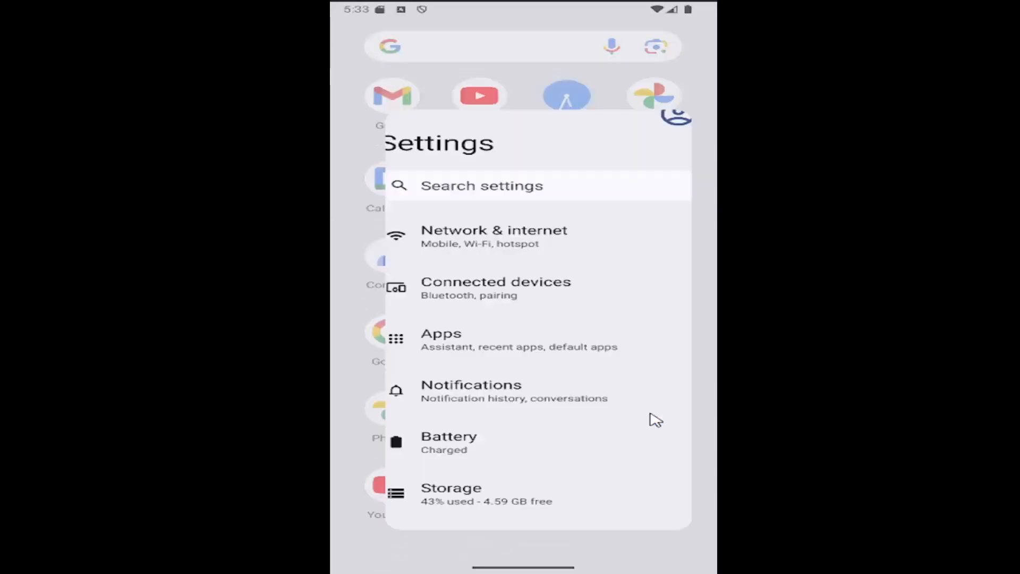
scroll("down", 3)
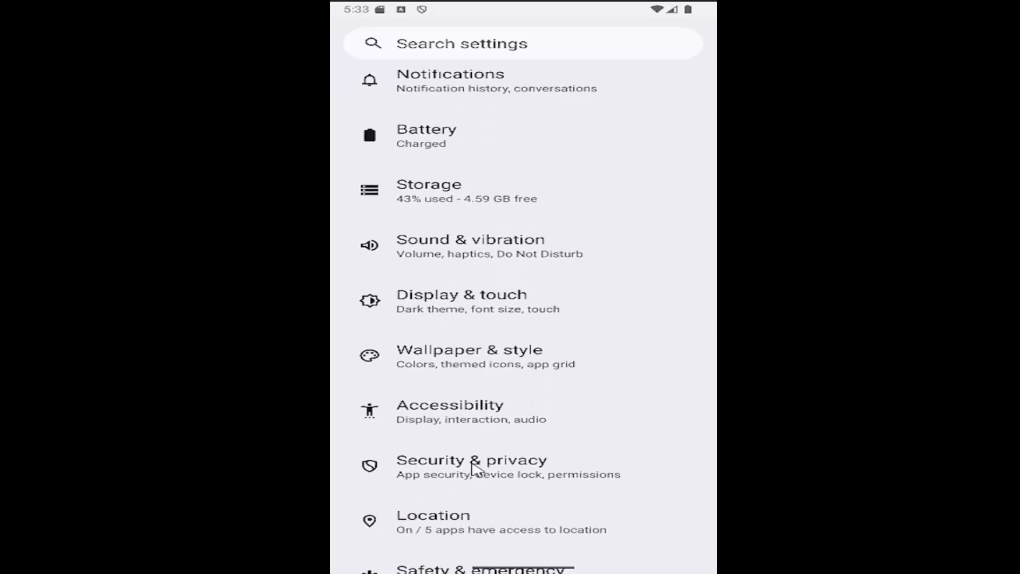
left_click(501, 465)
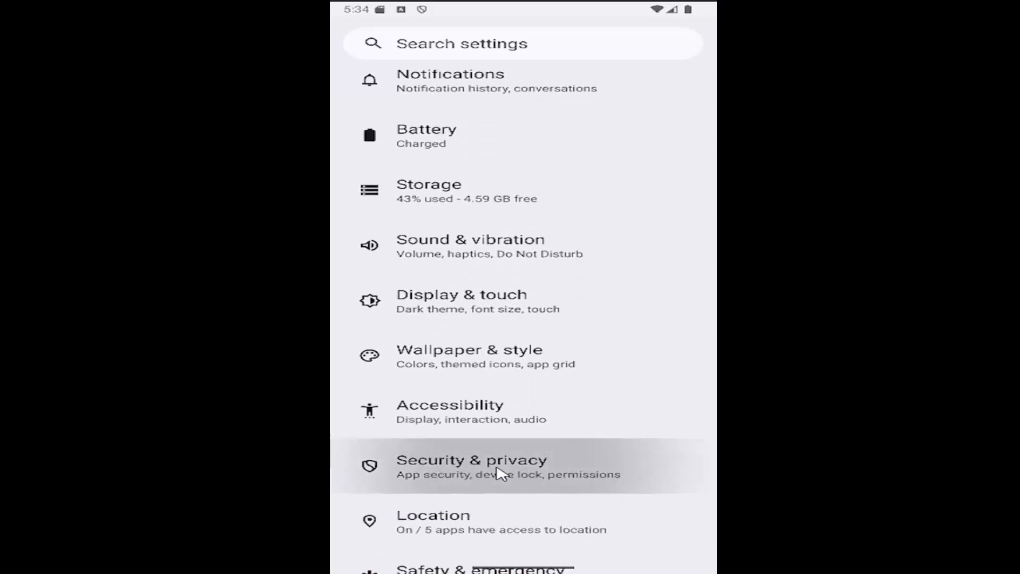
left_click(472, 465)
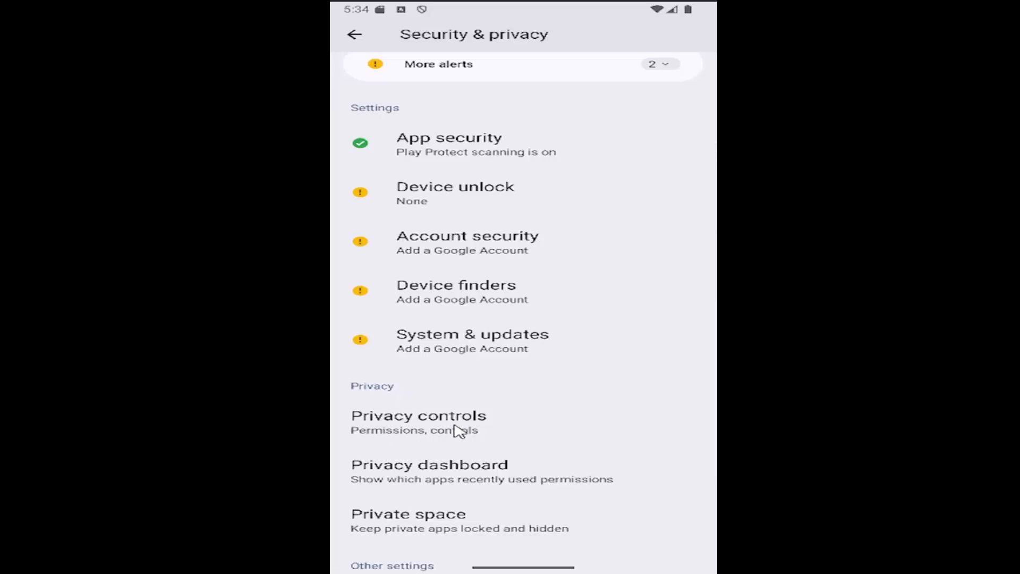
Go through Privacy controls into the Permission manager list of permission types
left_click(419, 416)
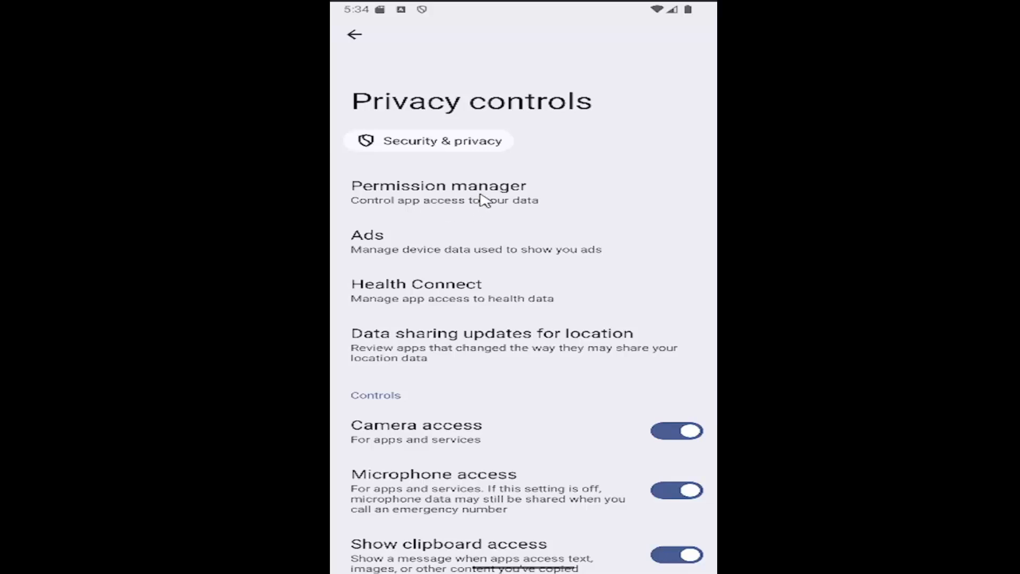
left_click(439, 185)
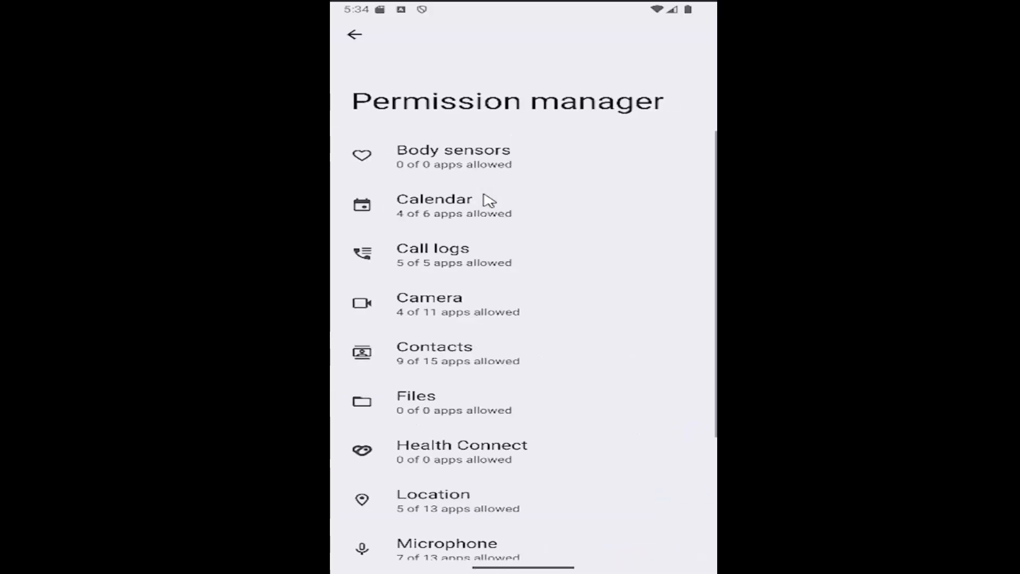
mouse_move(484, 267)
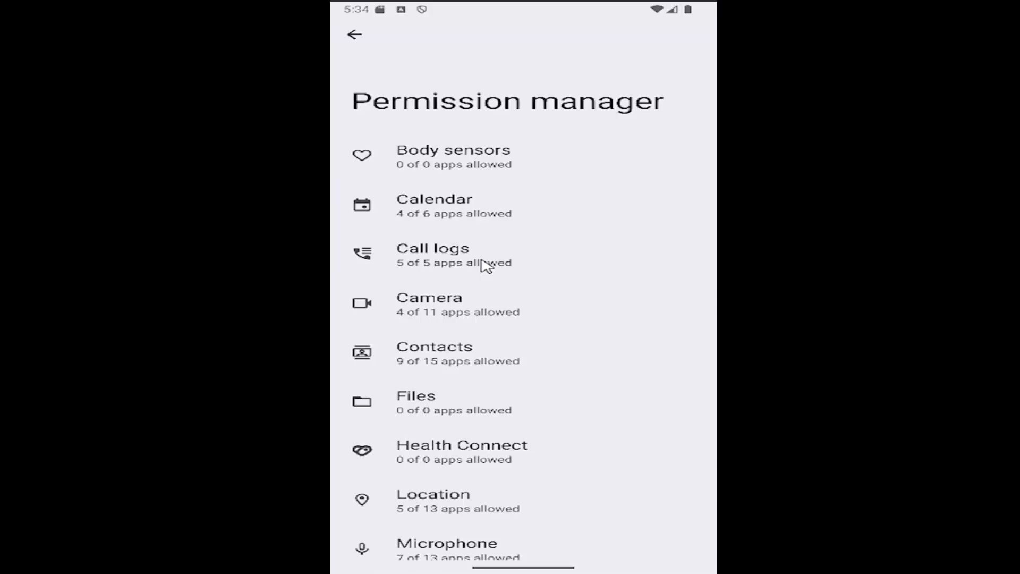
Under Call logs, select Android Auto from the Allowed apps to view its permission
left_click(432, 255)
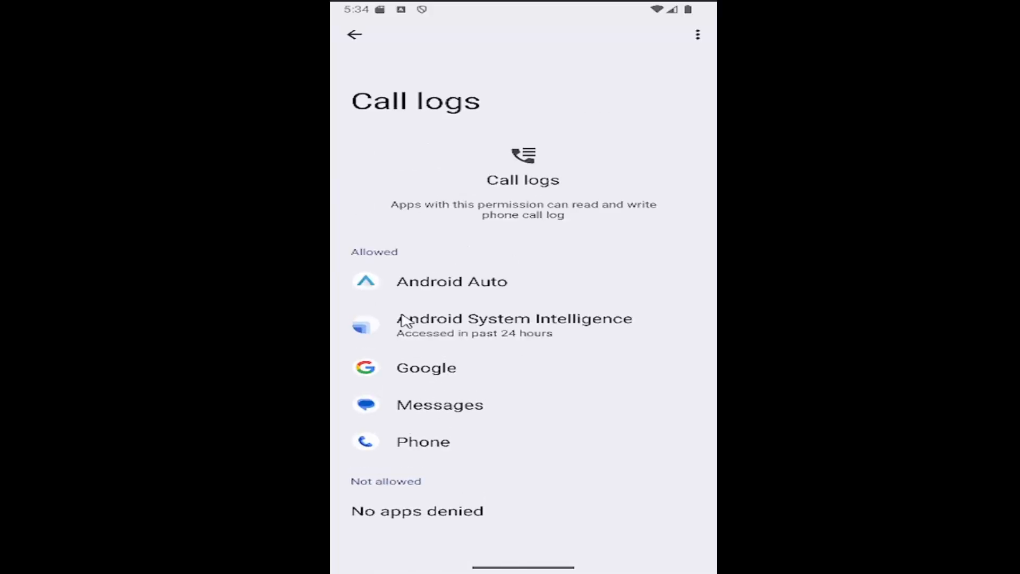
mouse_move(456, 451)
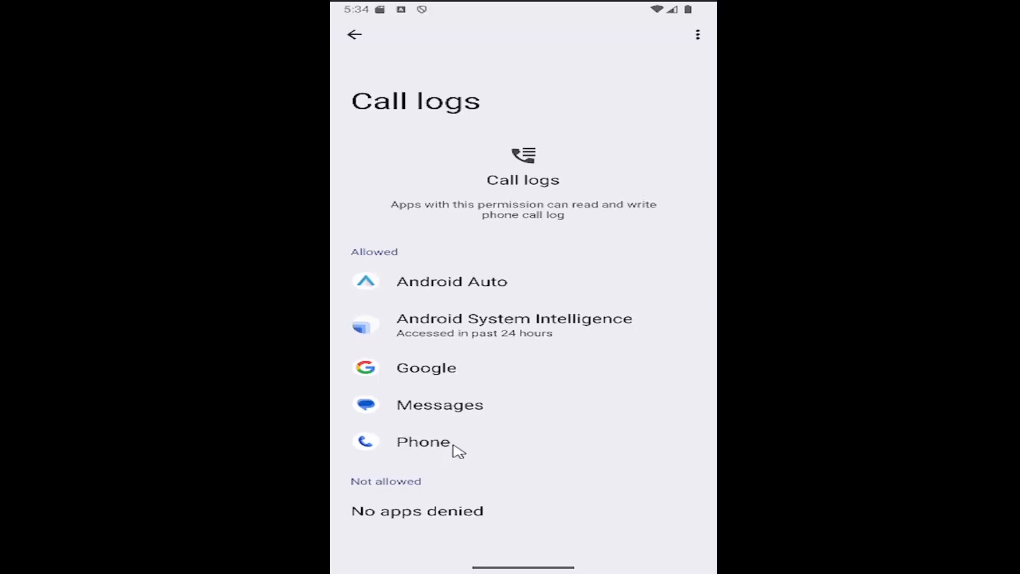
left_click(452, 281)
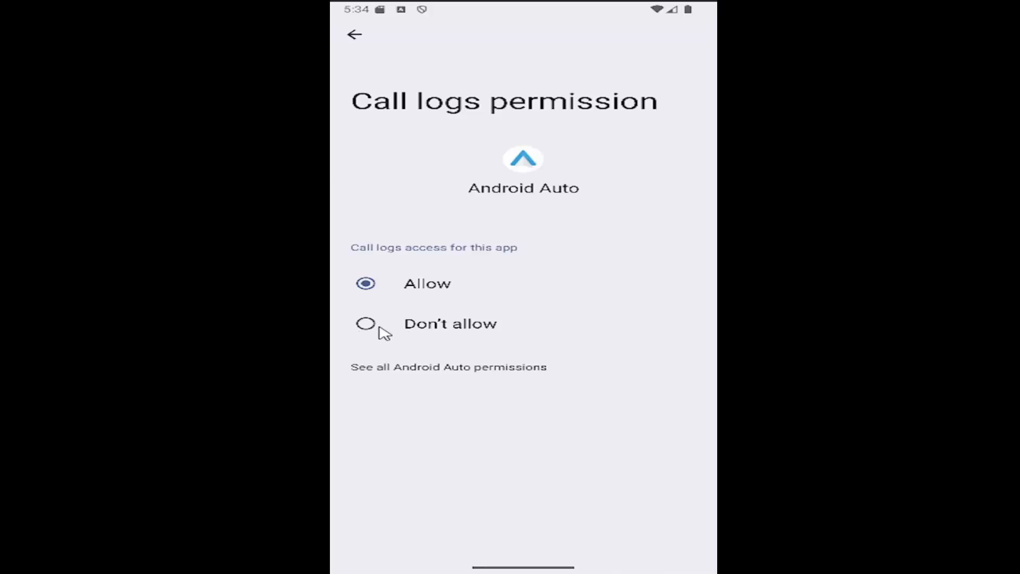
left_click(367, 323)
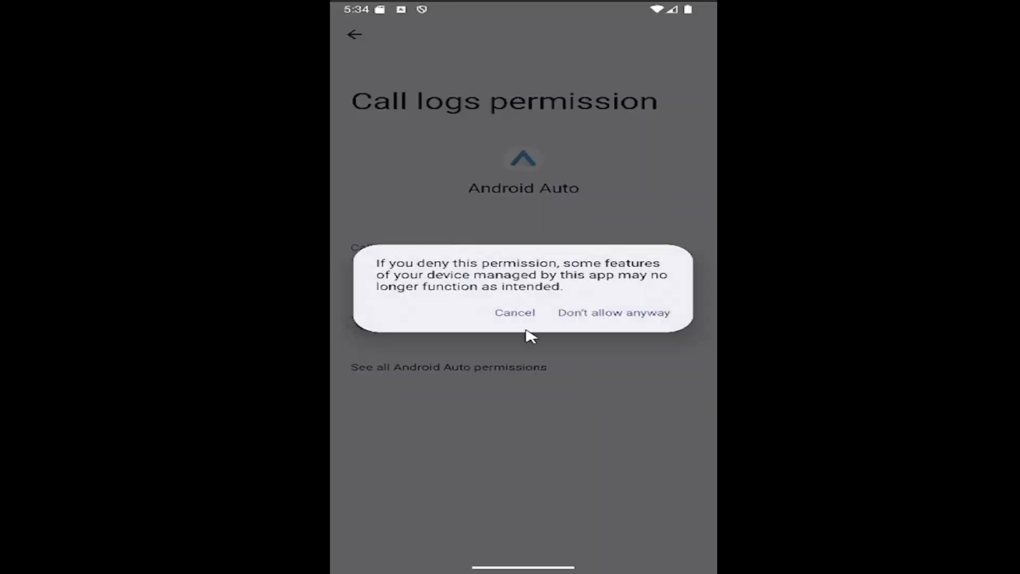
mouse_move(424, 306)
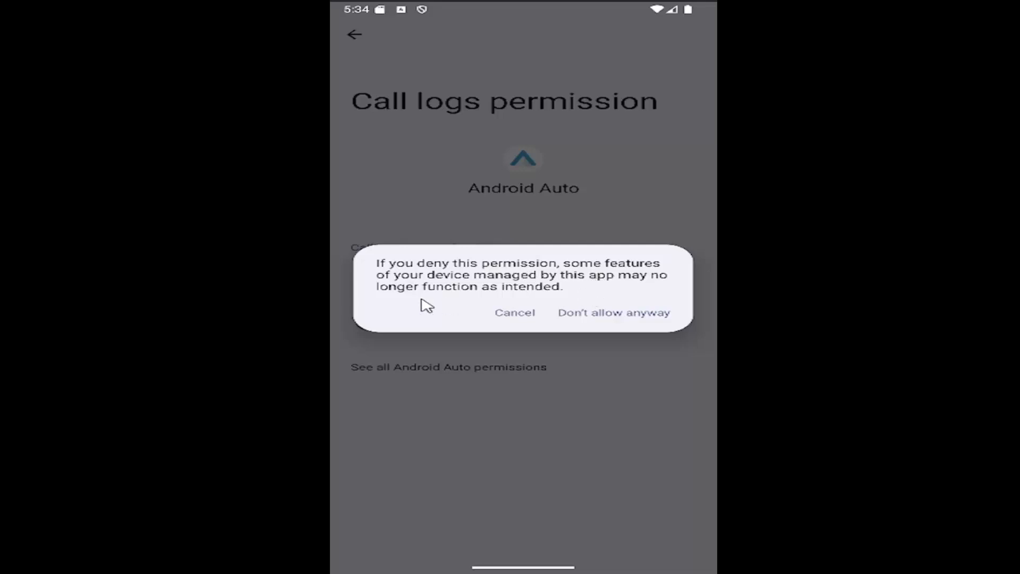
mouse_move(530, 312)
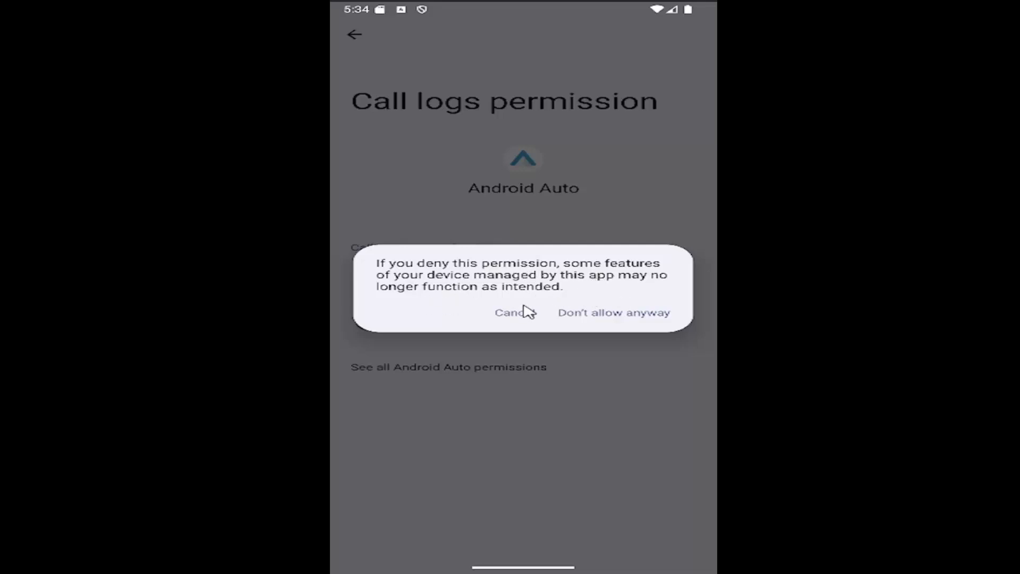
mouse_move(589, 320)
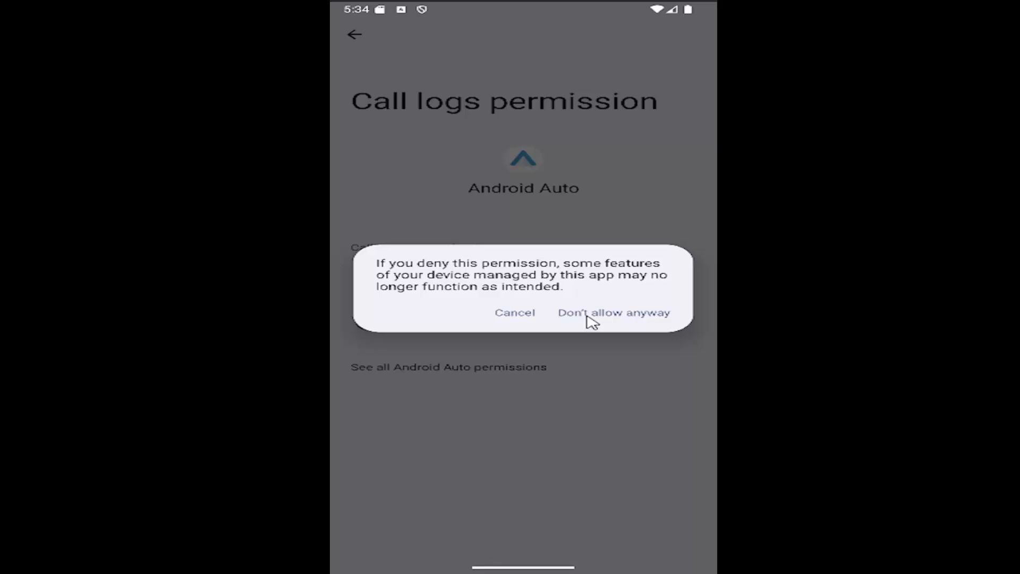
left_click(514, 312)
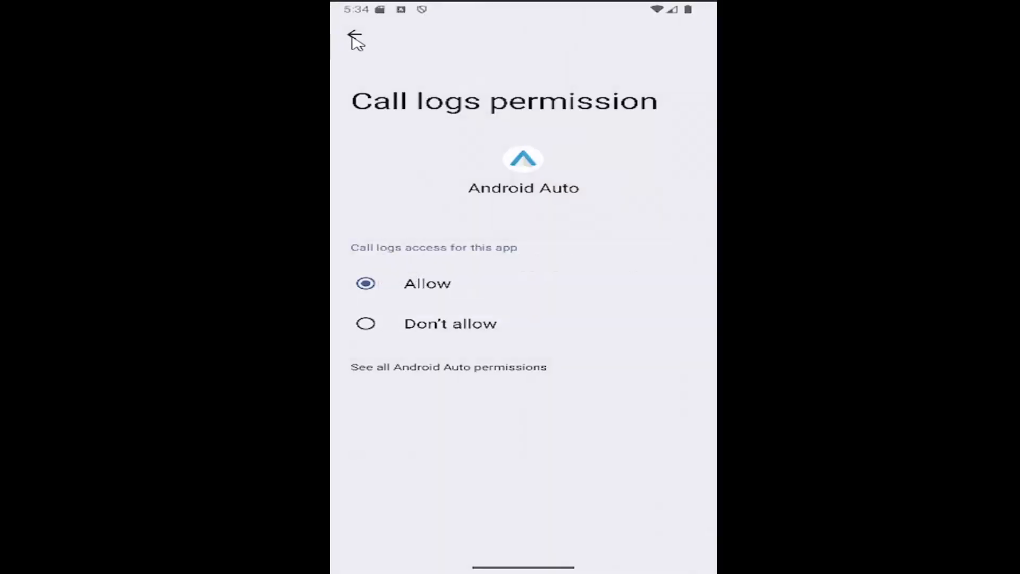
Back out through Call logs and Permission manager to Privacy controls, leaving access allowed
left_click(354, 35)
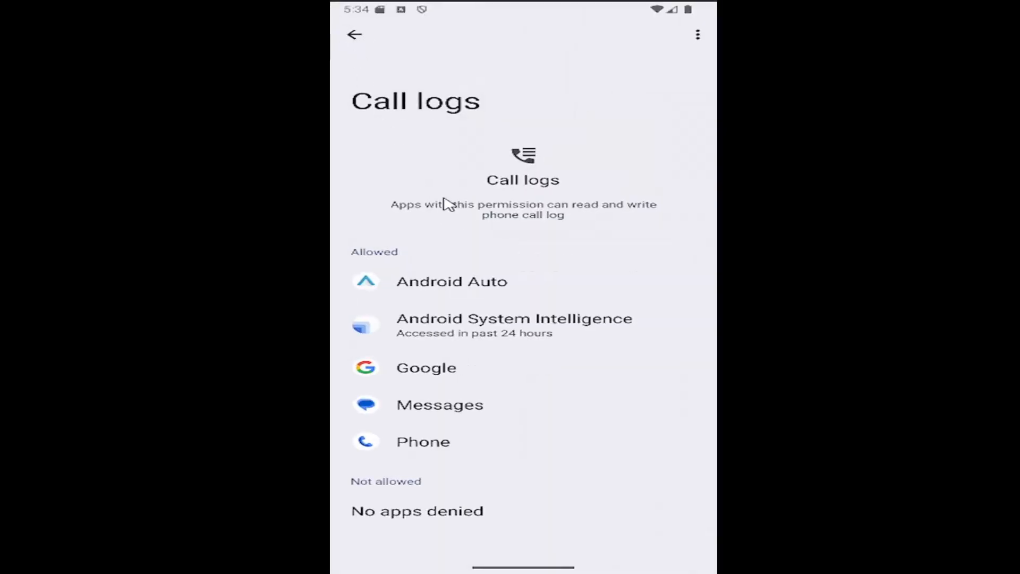
left_click(354, 34)
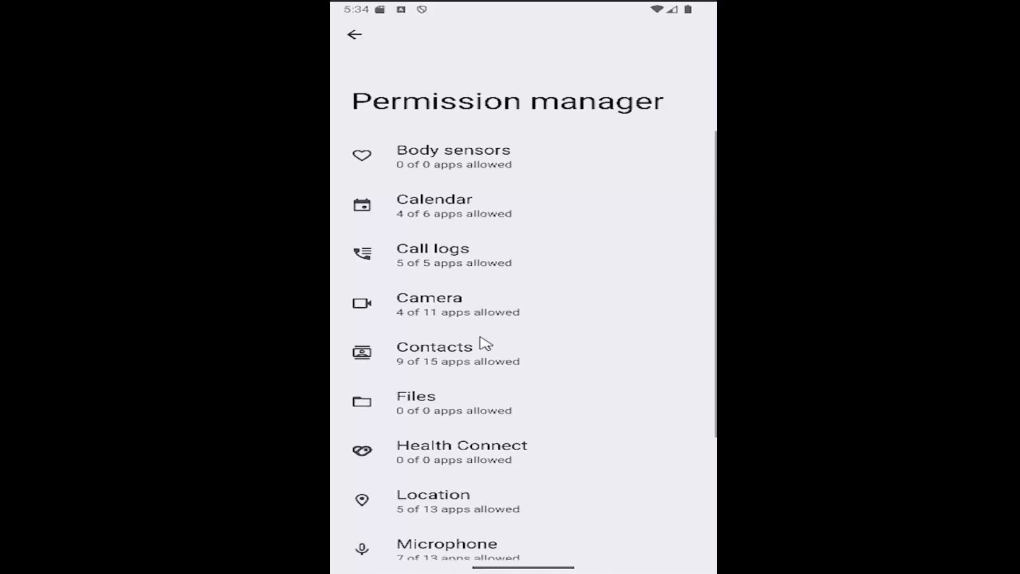
left_click(355, 34)
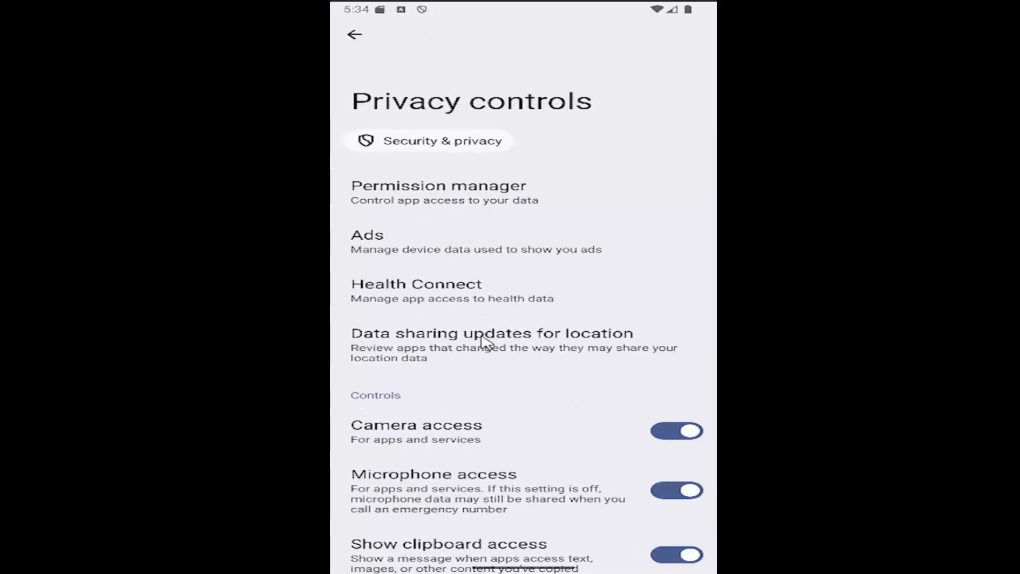